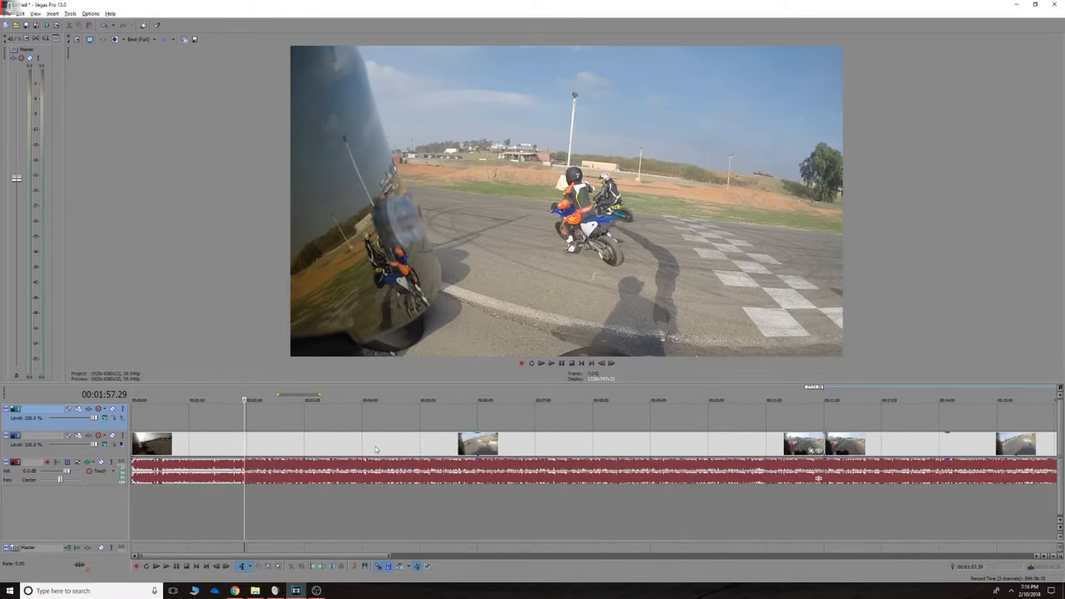
Step: Jump the playhead to the corner near 3:17 and play toward 3:23
left_click(310, 408)
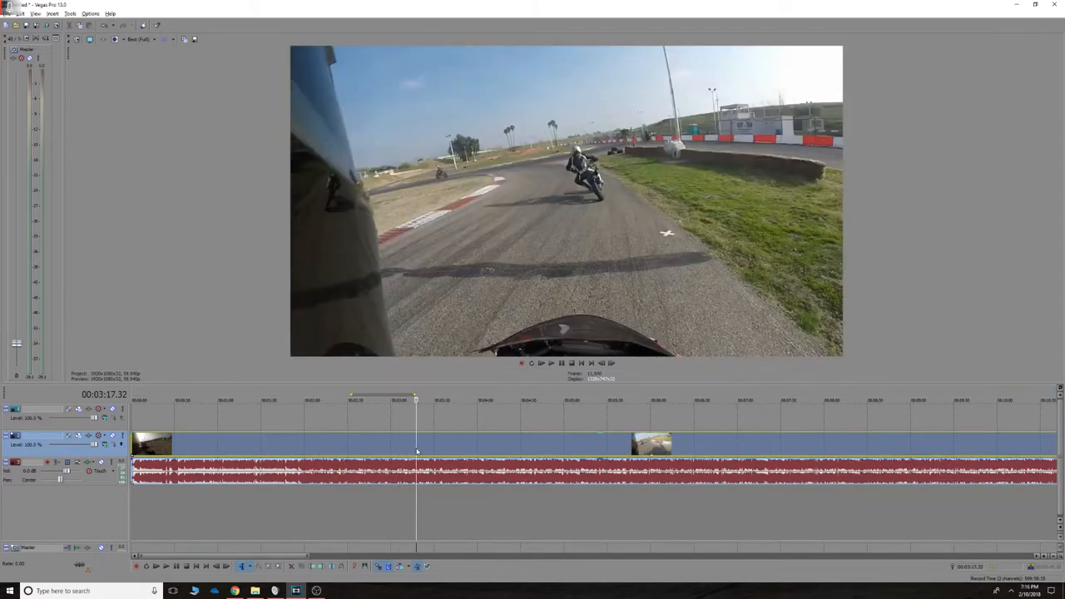
left_click(550, 362)
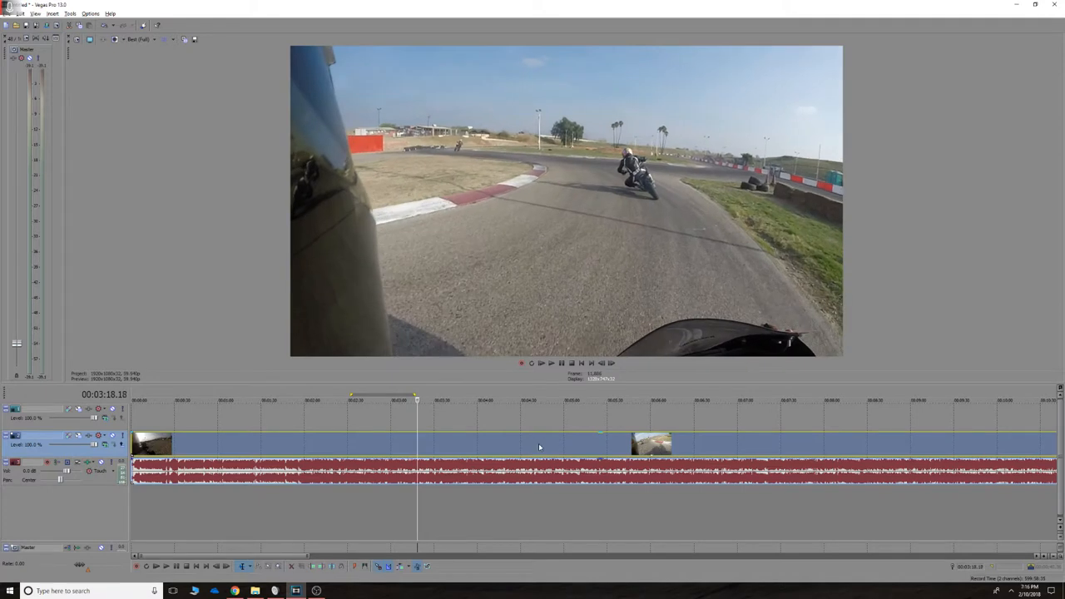
mouse_move(558, 175)
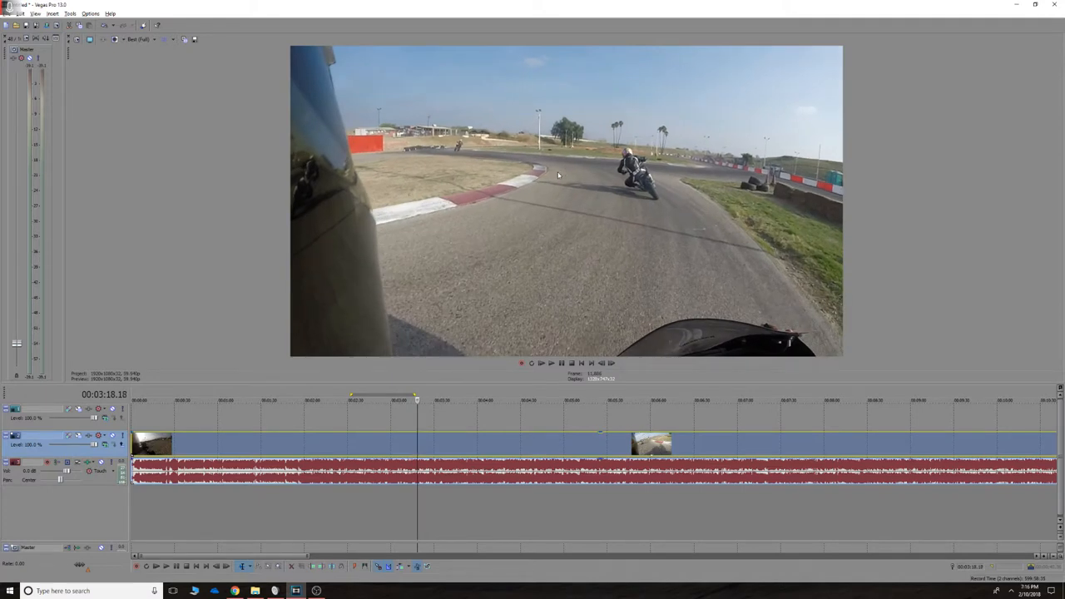
mouse_move(538, 158)
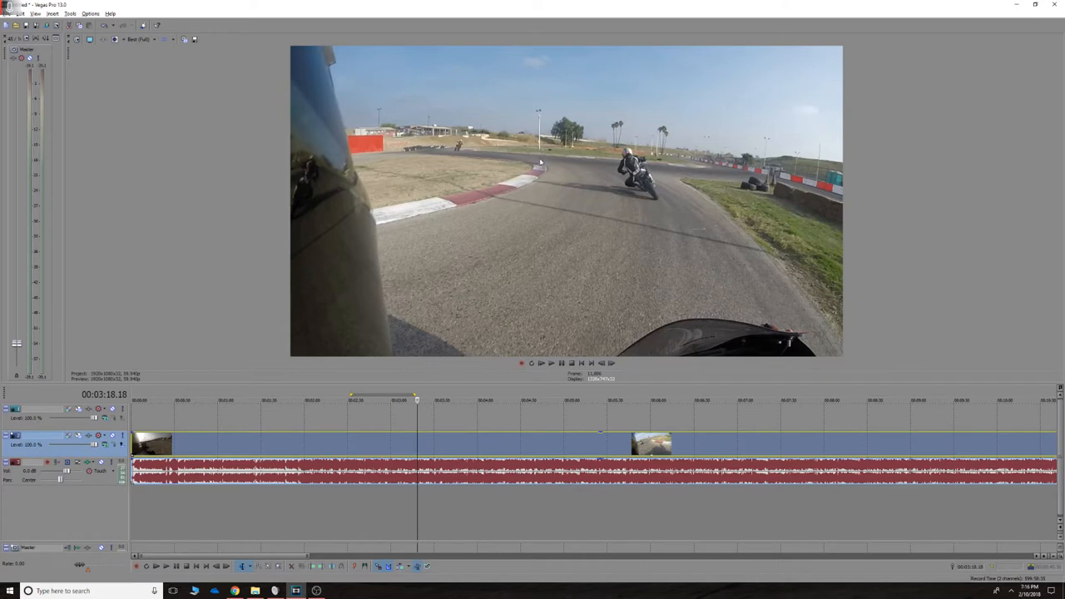
mouse_move(649, 316)
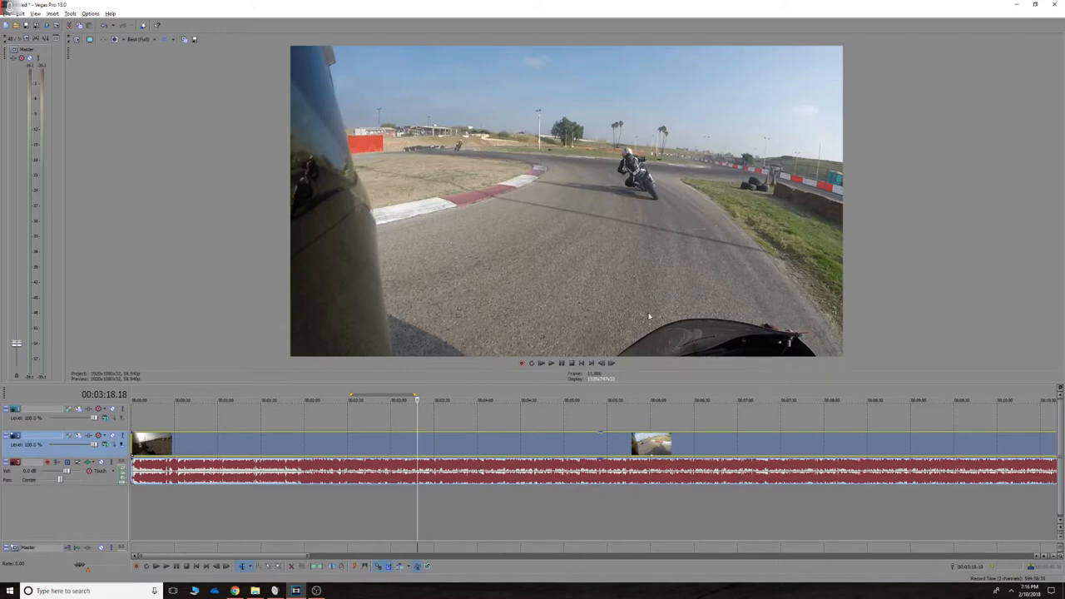
mouse_move(551, 183)
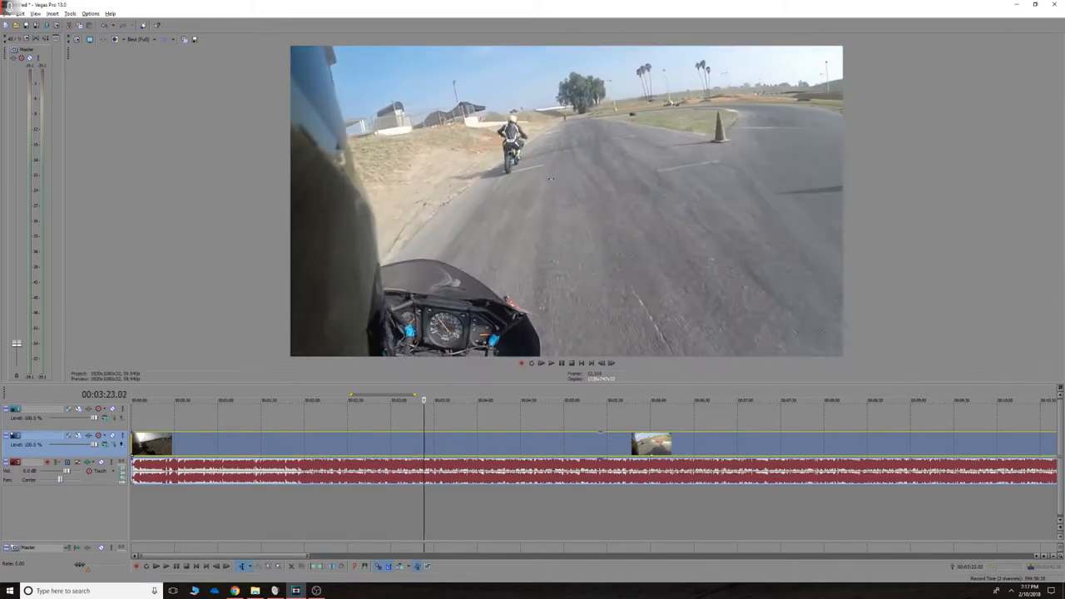
Step: Play, pause on the rider ahead, then continue through the cone-marked corner
left_click(540, 363)
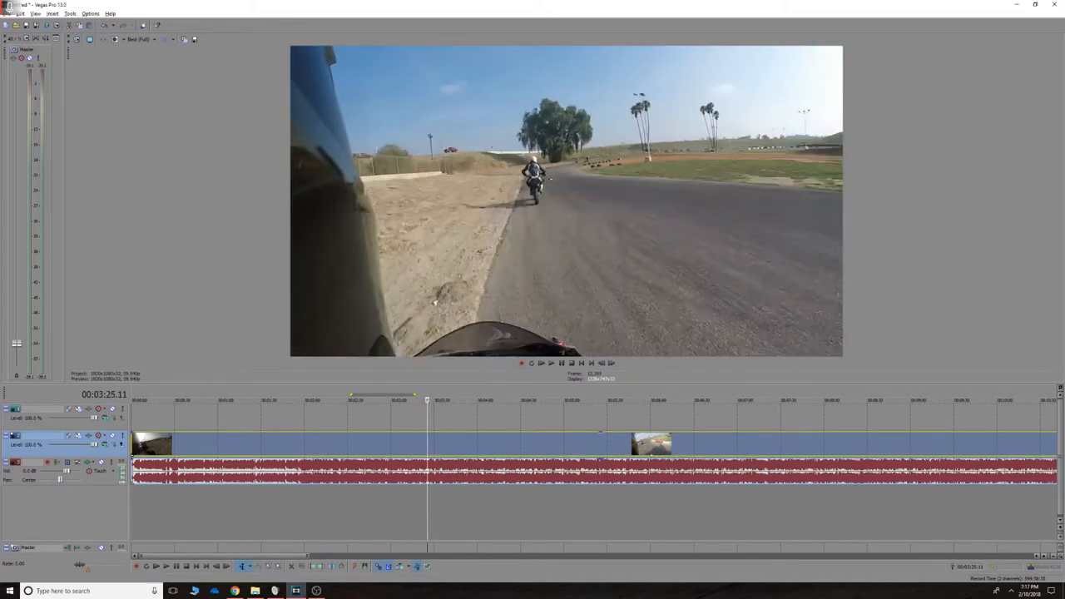
left_click(551, 363)
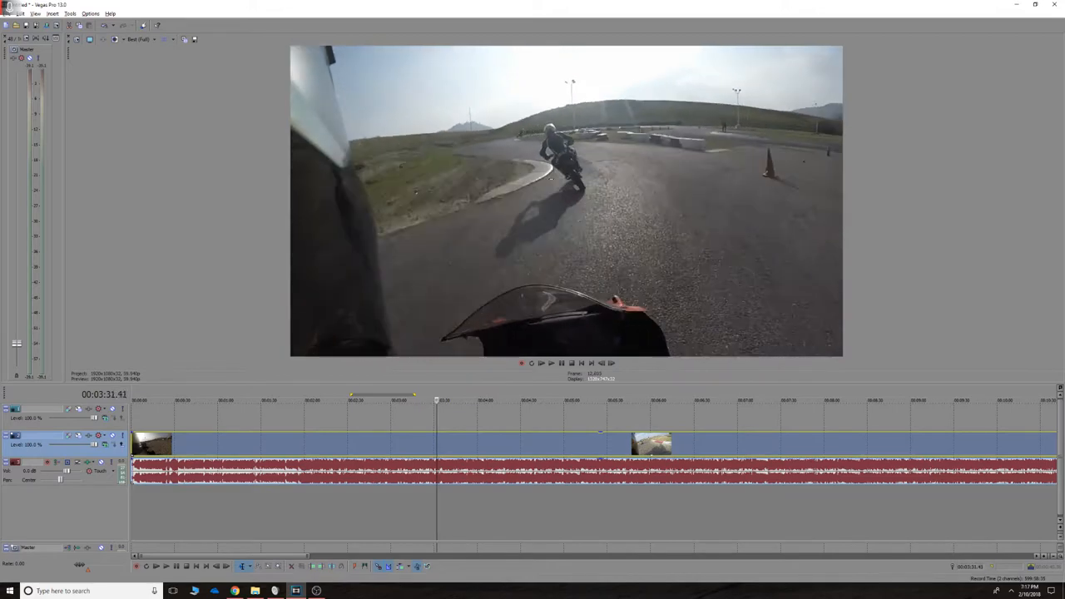
left_click(433, 400)
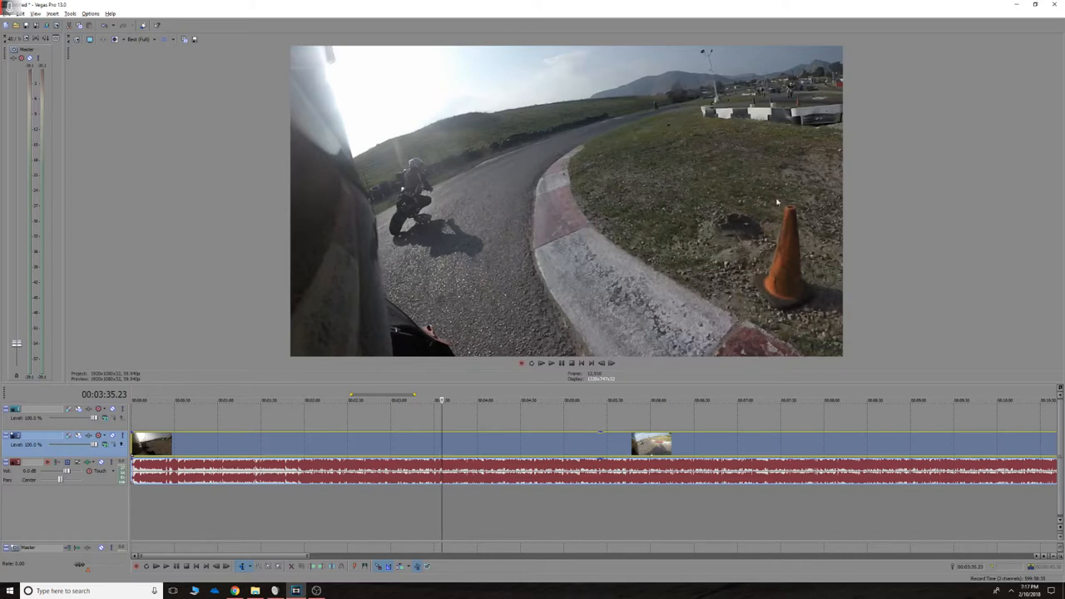
mouse_move(759, 293)
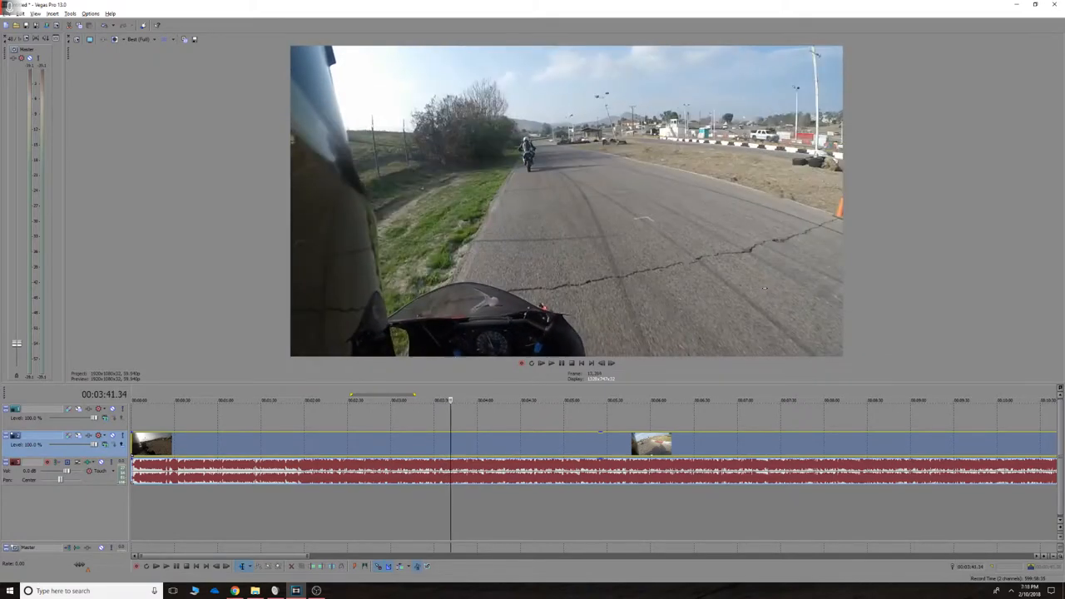
Step: Play along the straight and pause at 3:54 as the rider leans in
left_click(551, 362)
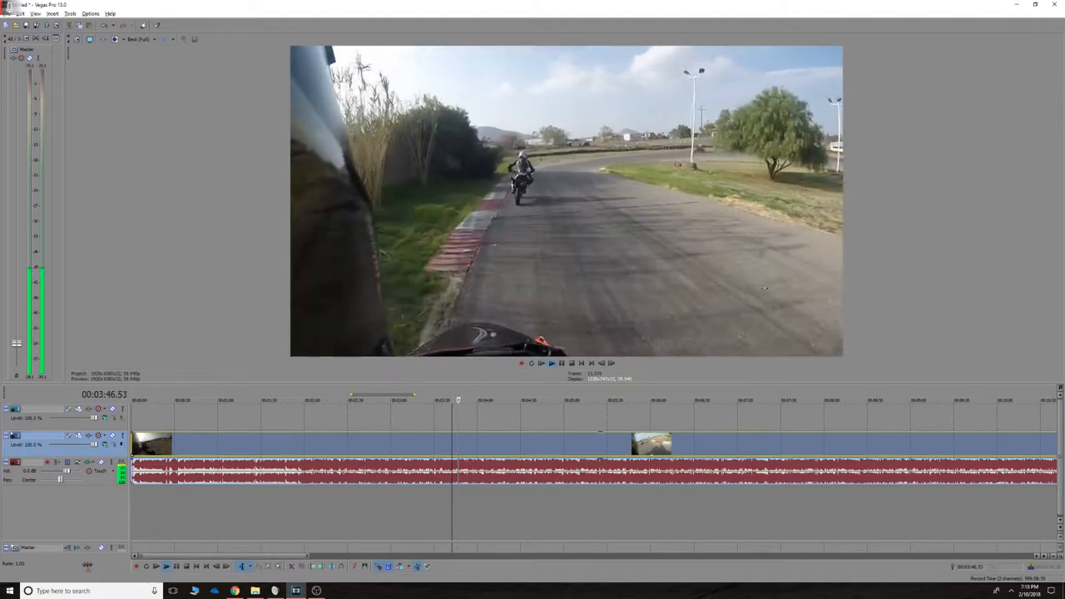
left_click(551, 363)
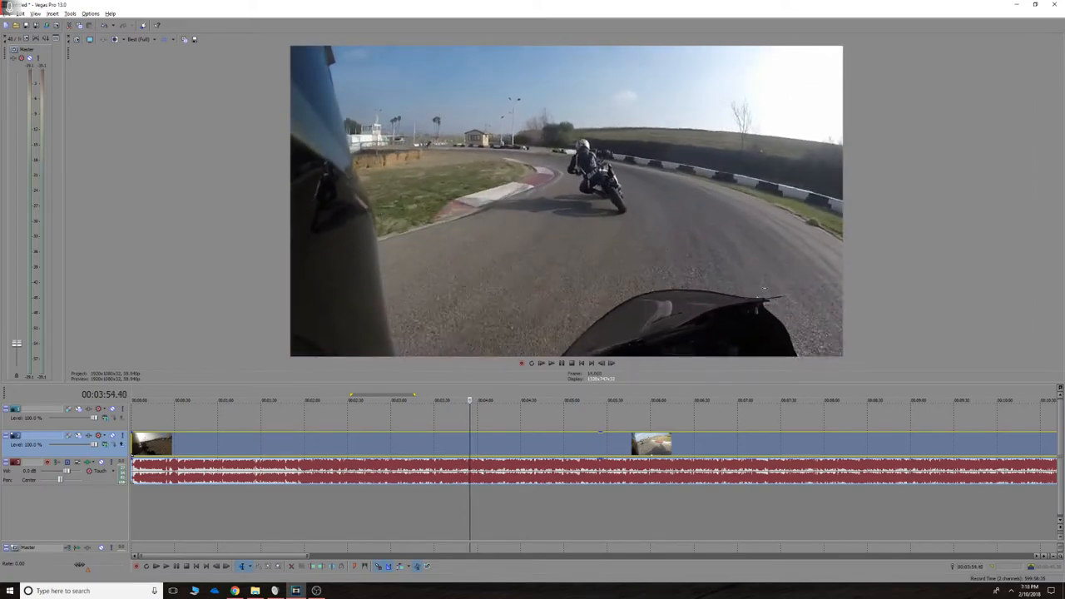
Step: Resume playback toward the wide turn near 4:12
left_click(540, 362)
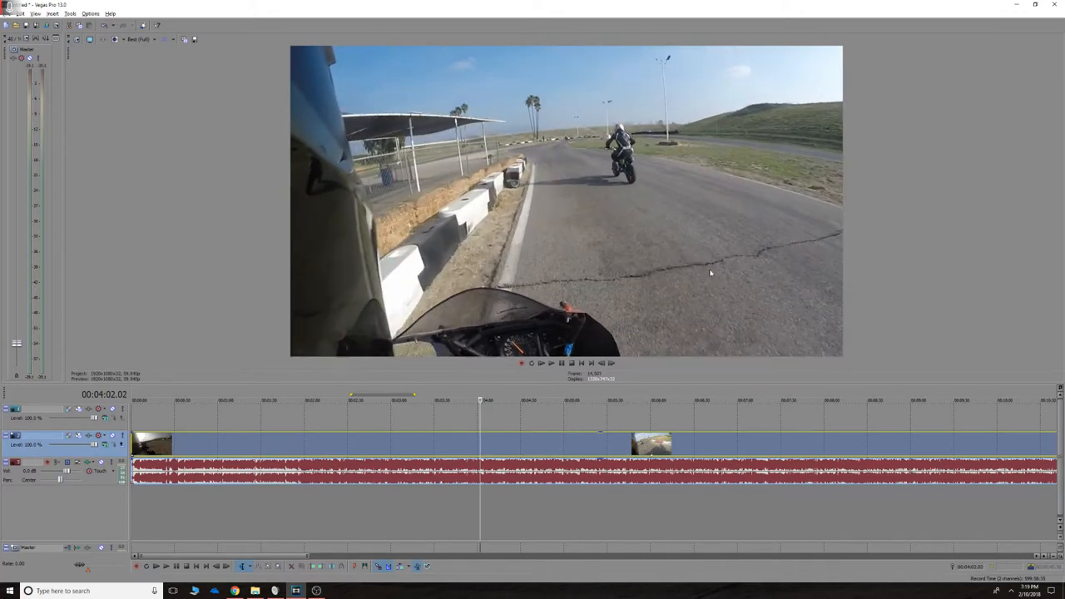
mouse_move(523, 240)
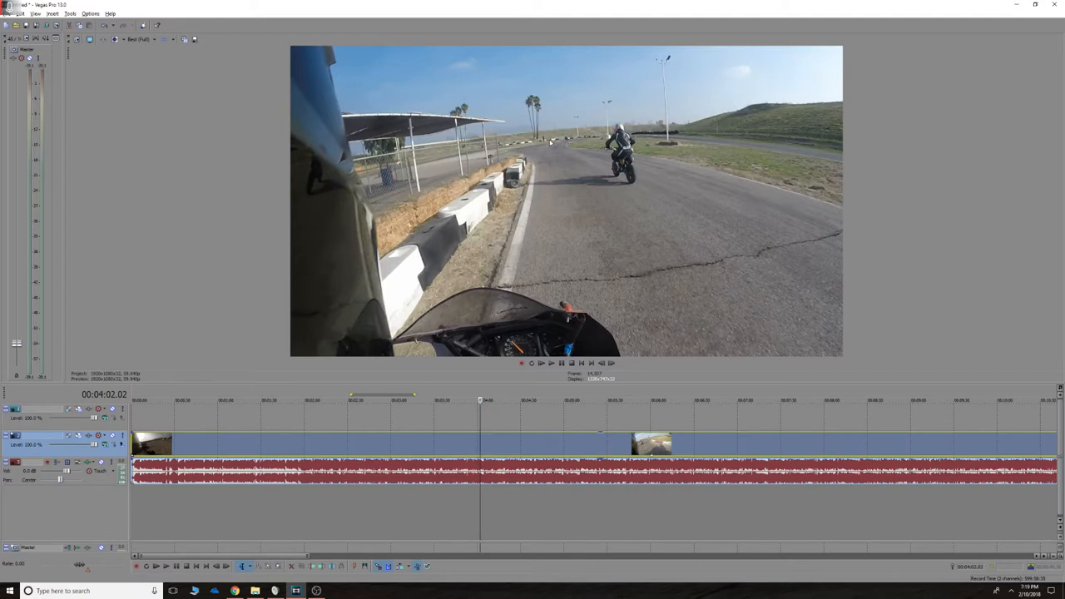
mouse_move(684, 192)
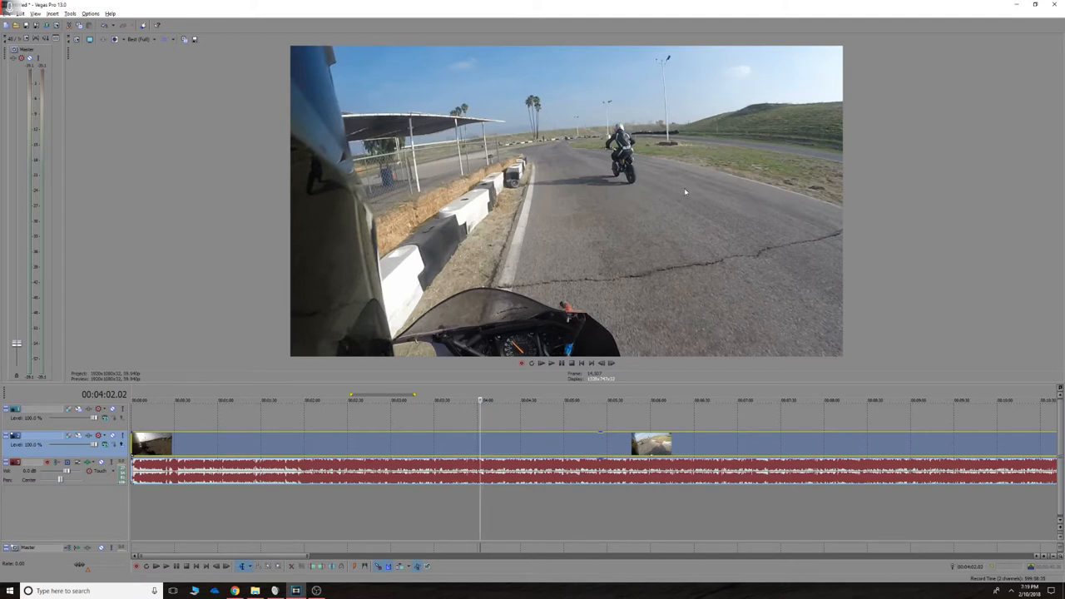
mouse_move(562, 148)
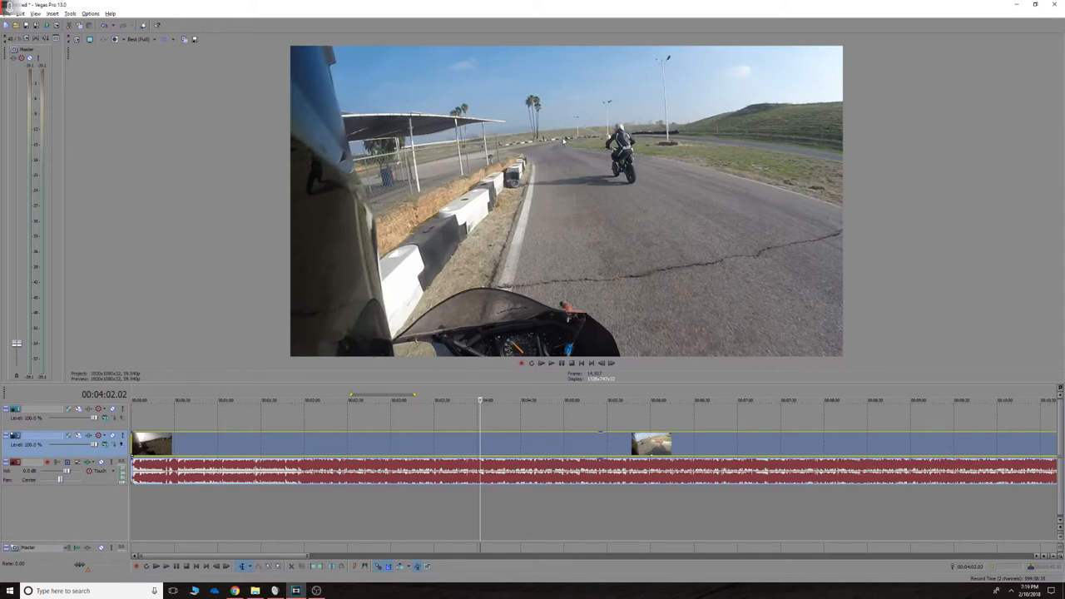
mouse_move(579, 158)
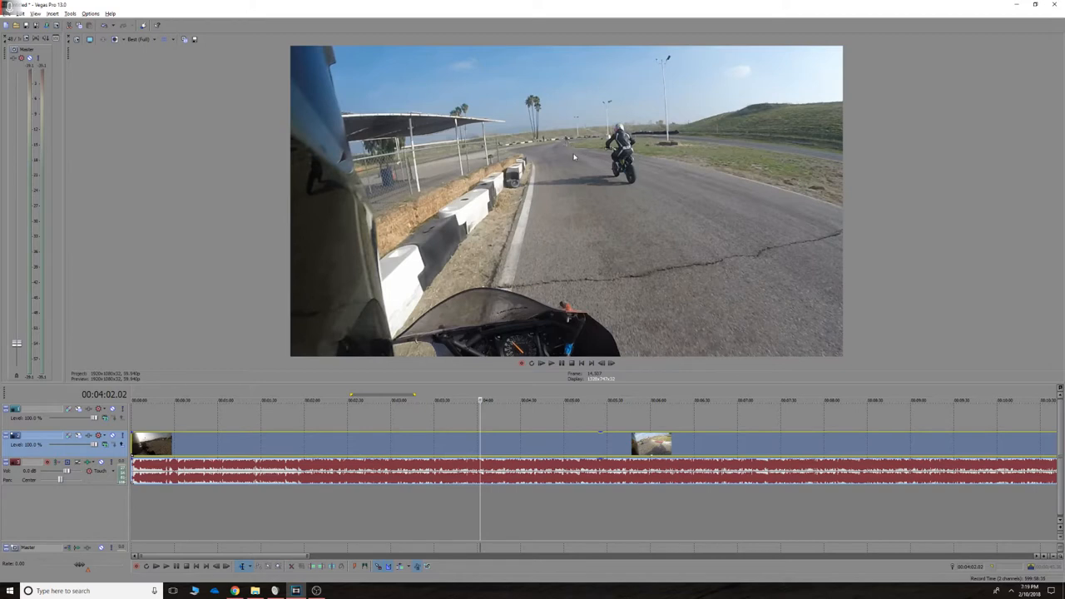
mouse_move(535, 206)
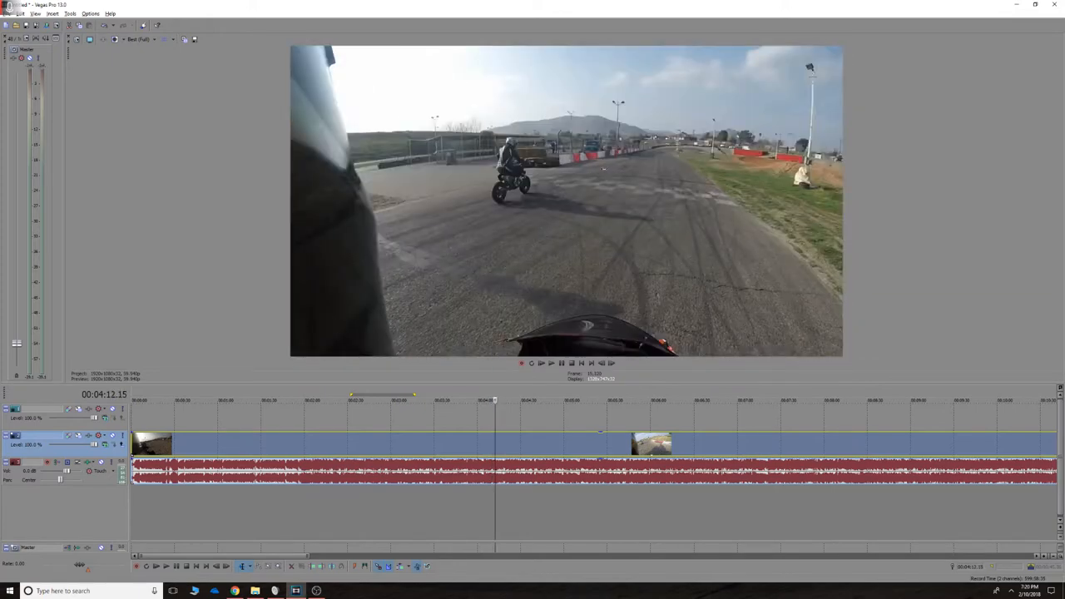
Step: Resume playback and let it run to about 5:04 into the left bend
left_click(541, 363)
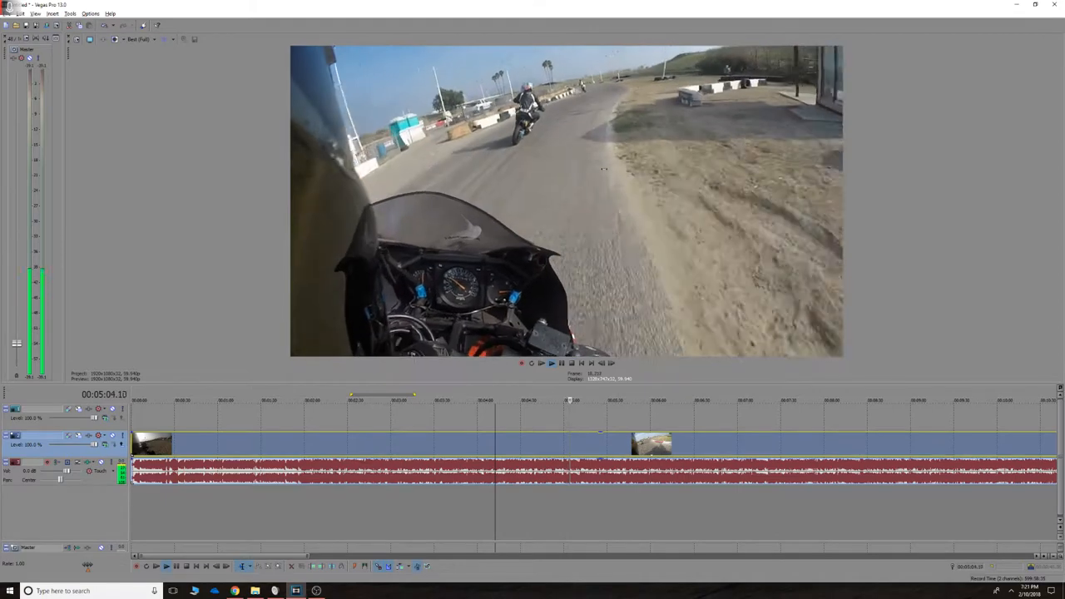
Step: Toggle play and pause to reach the red-and-white curbed corner near 6:00
left_click(552, 362)
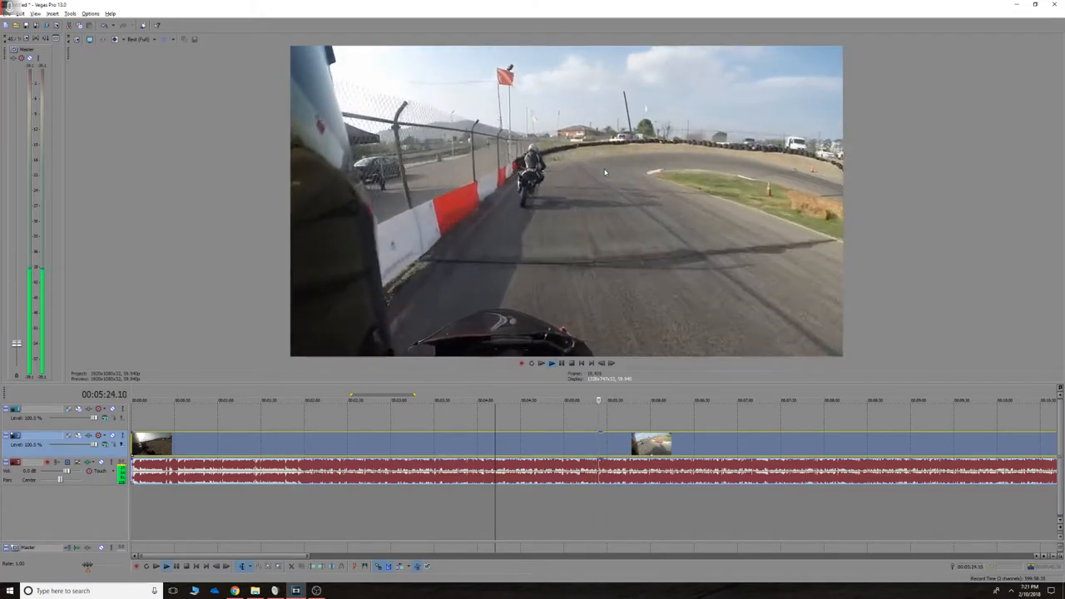
left_click(551, 363)
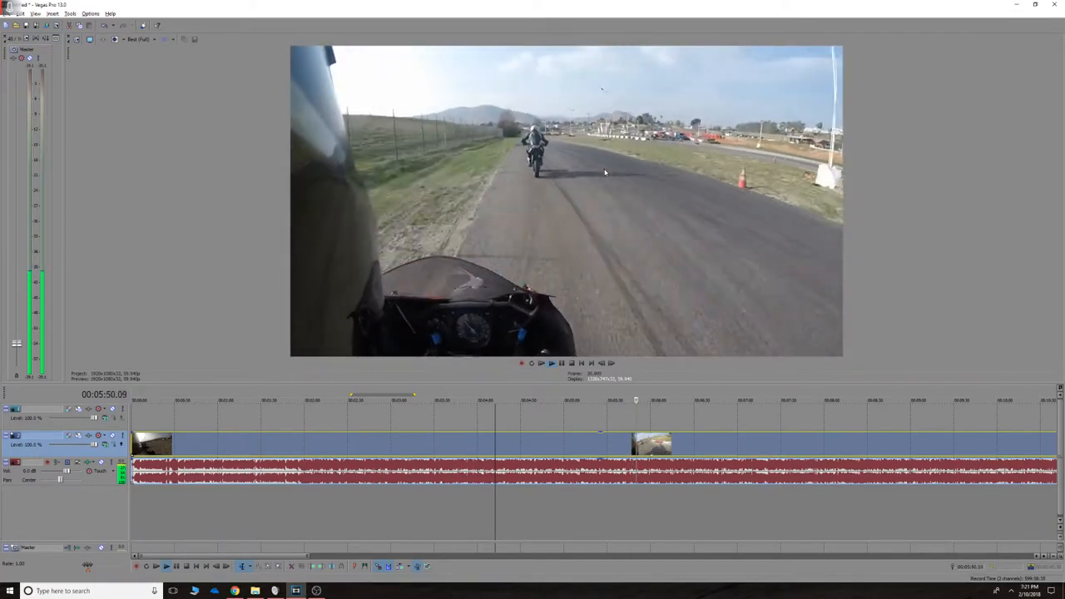
left_click(551, 363)
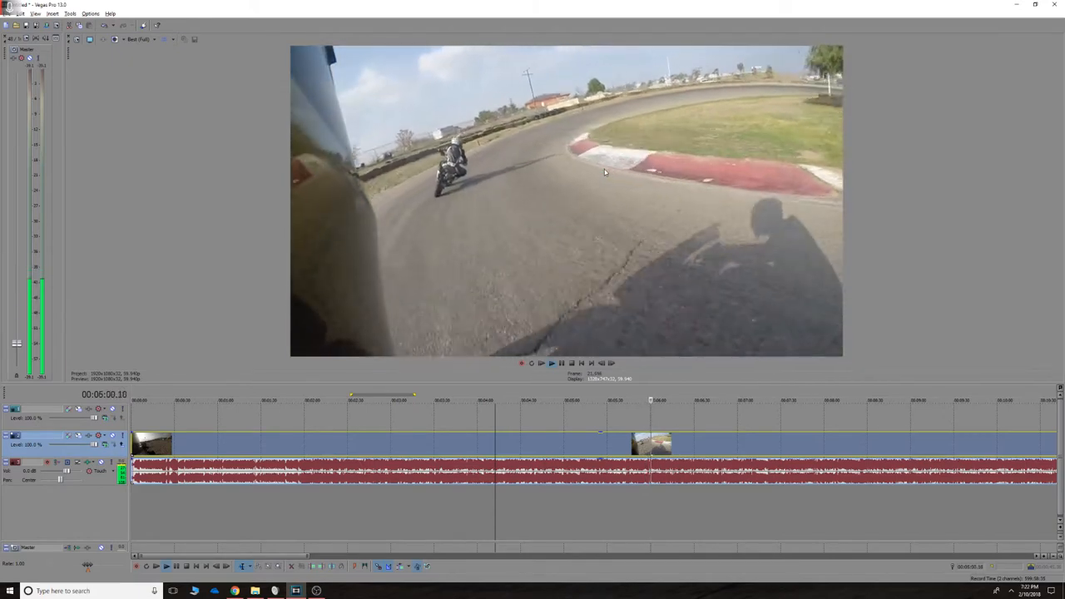
Step: Play on, pause briefly near 6:06, then resume to about 6:49
left_click(539, 362)
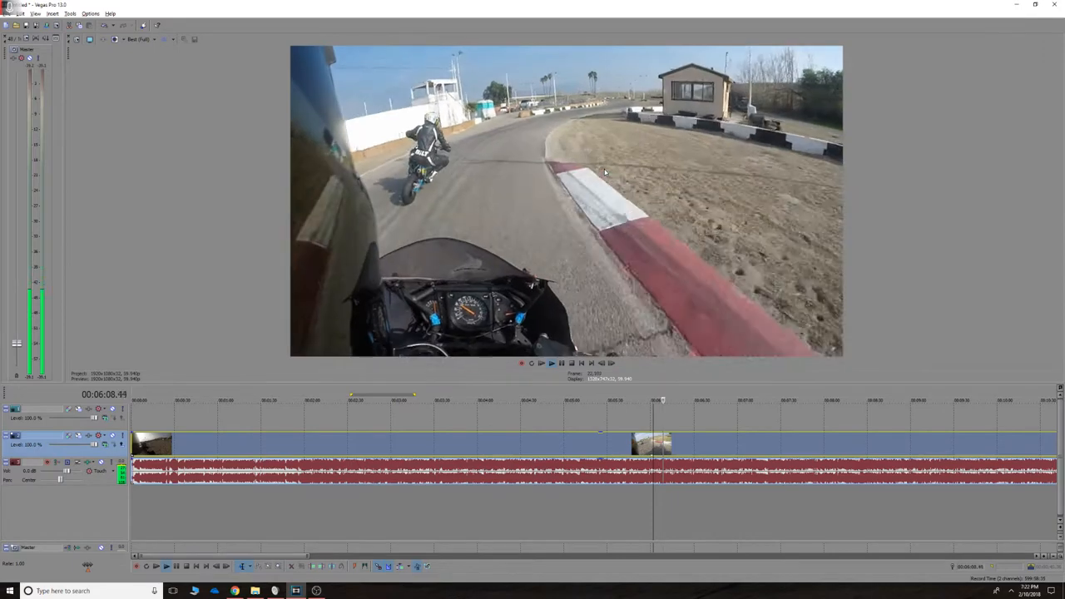
left_click(551, 363)
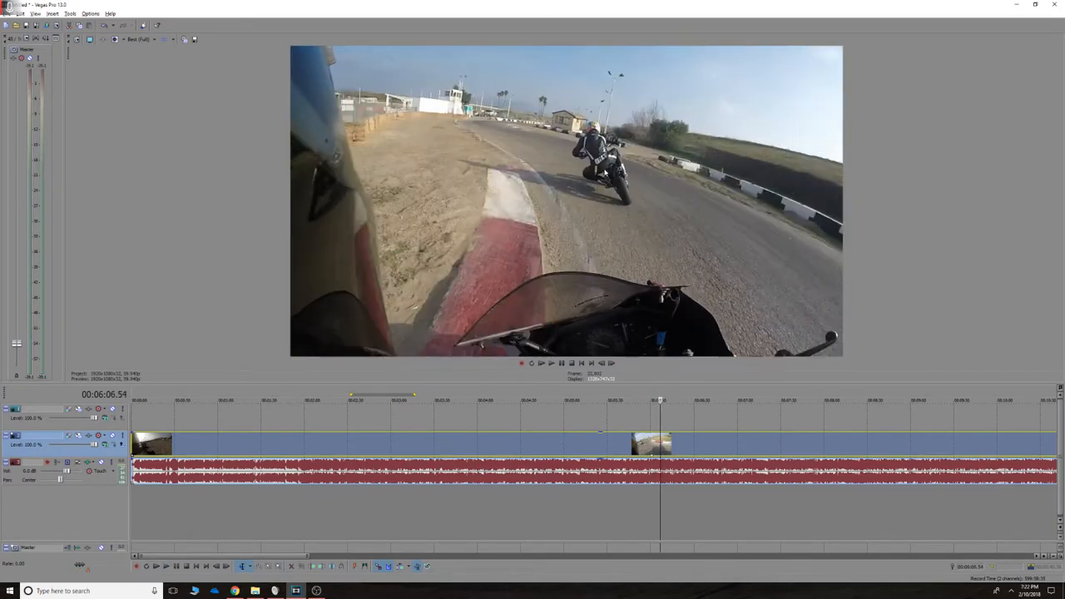
left_click(551, 363)
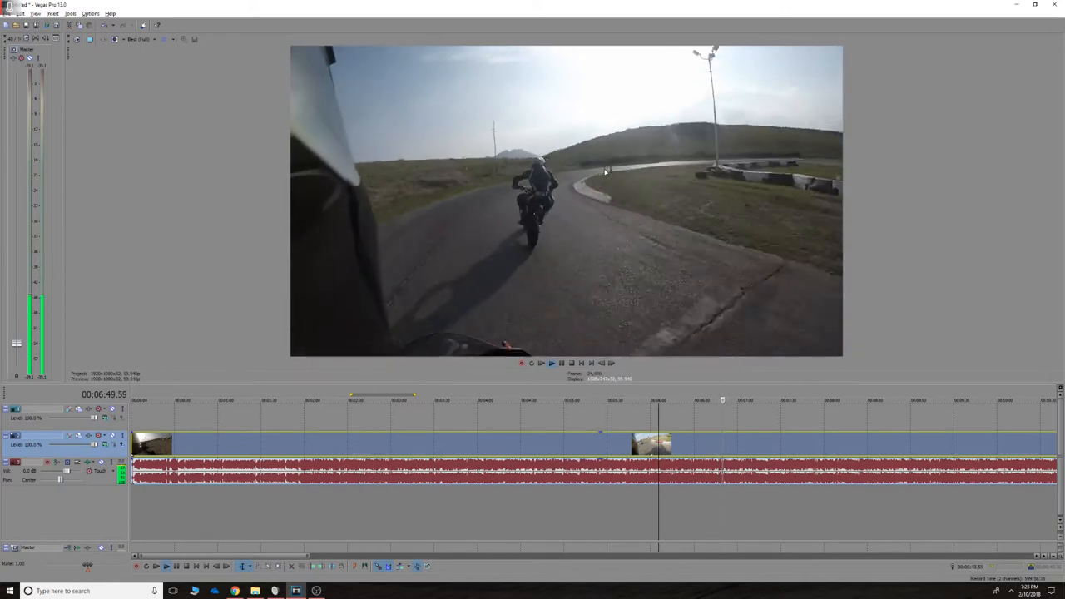
Step: Toggle playback to reach the wide right-hand corner near 7:26
left_click(551, 362)
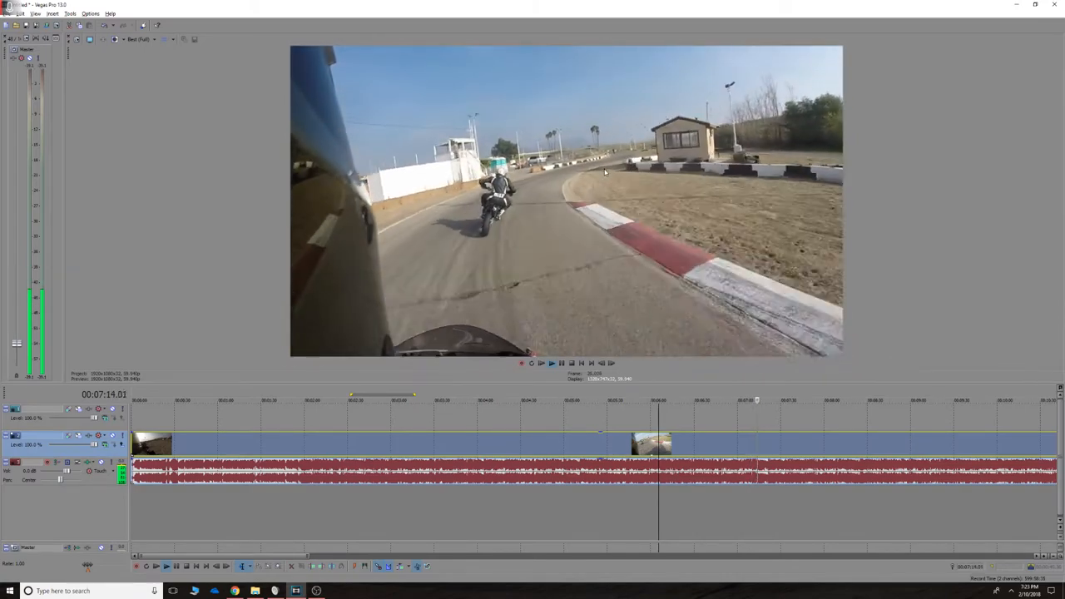
left_click(551, 363)
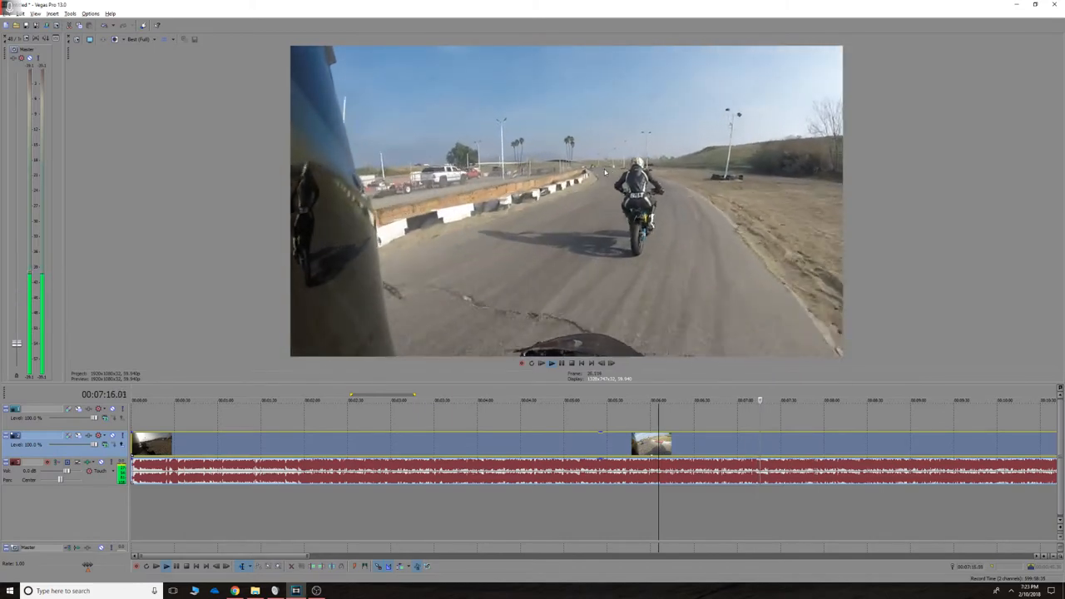
left_click(550, 362)
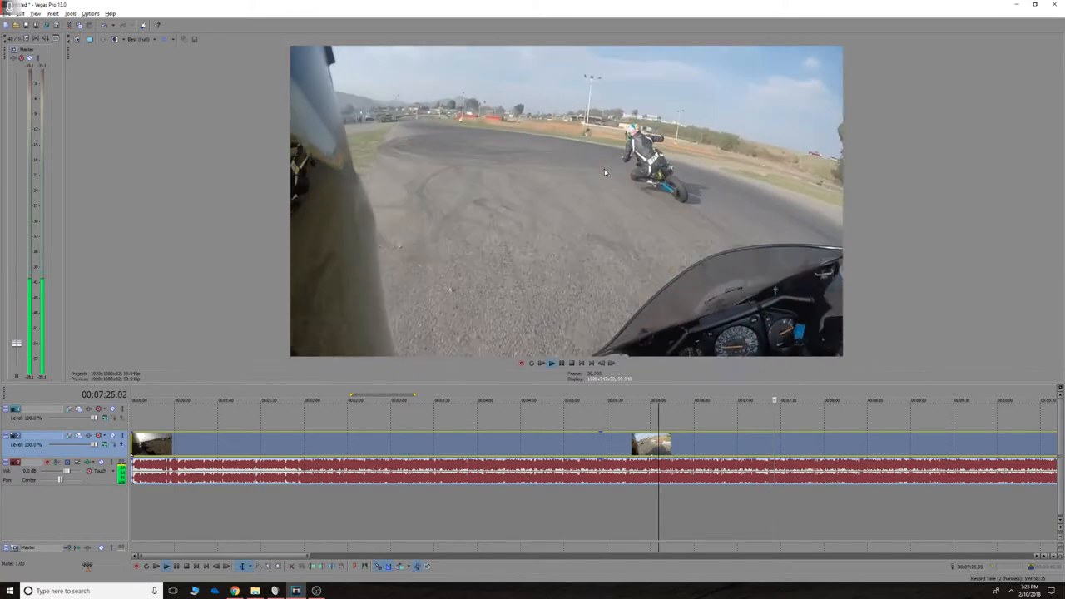
Step: Toggle playback to reach the palm-lined left bend near 8:24
left_click(551, 363)
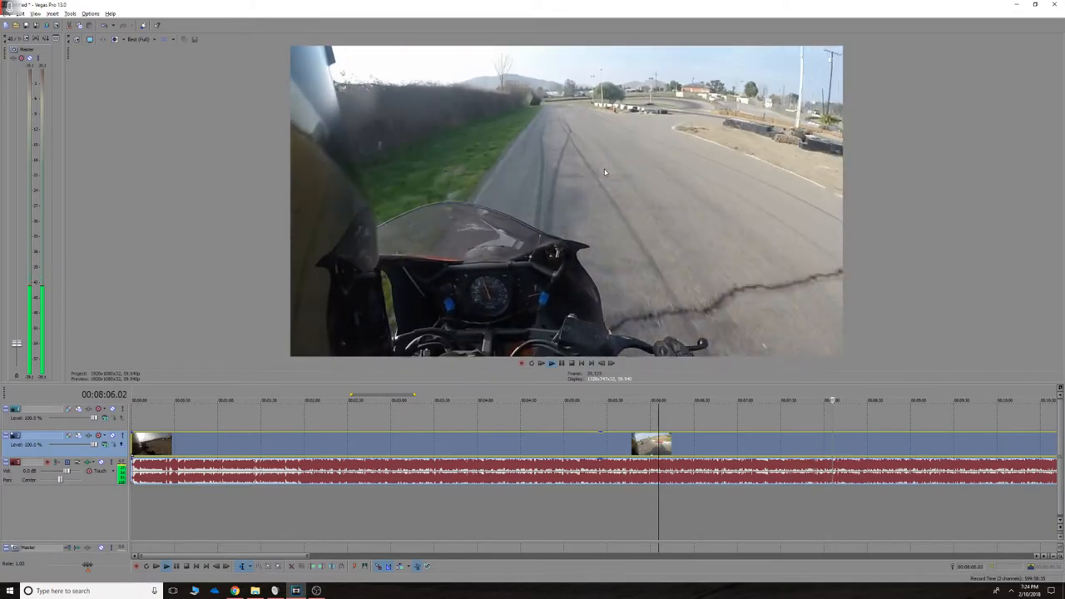
left_click(551, 363)
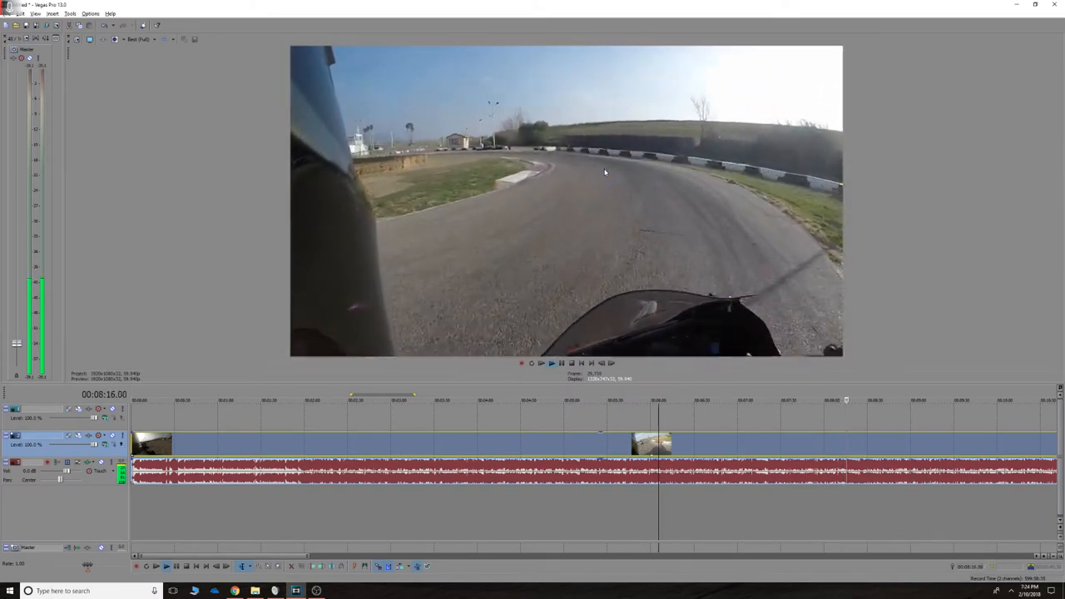
left_click(551, 362)
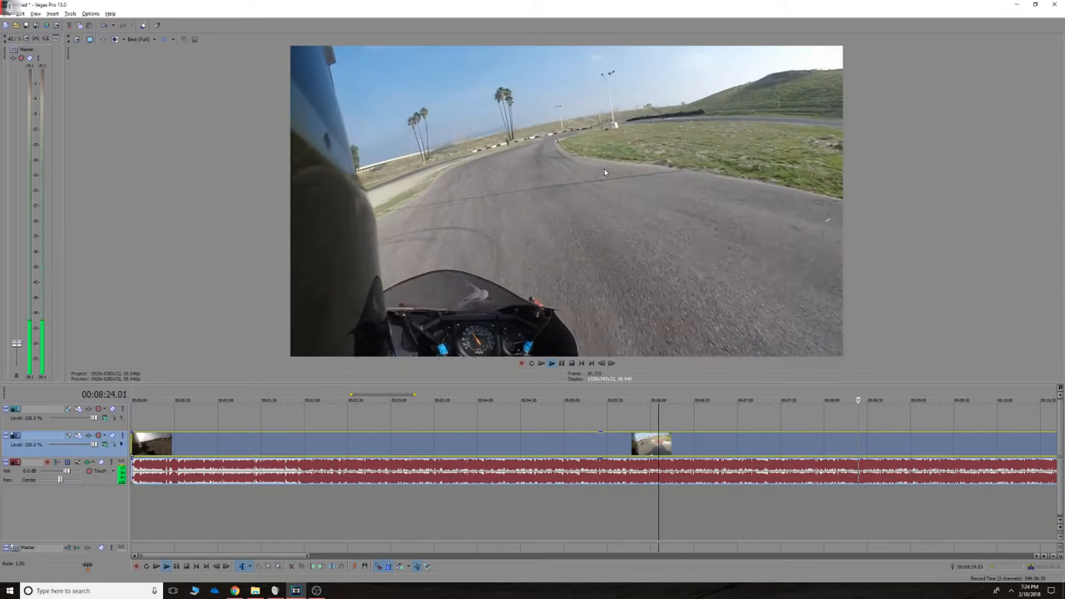
Step: Play past 9:00 and pause in the curbed corner beside the grass infield
left_click(540, 363)
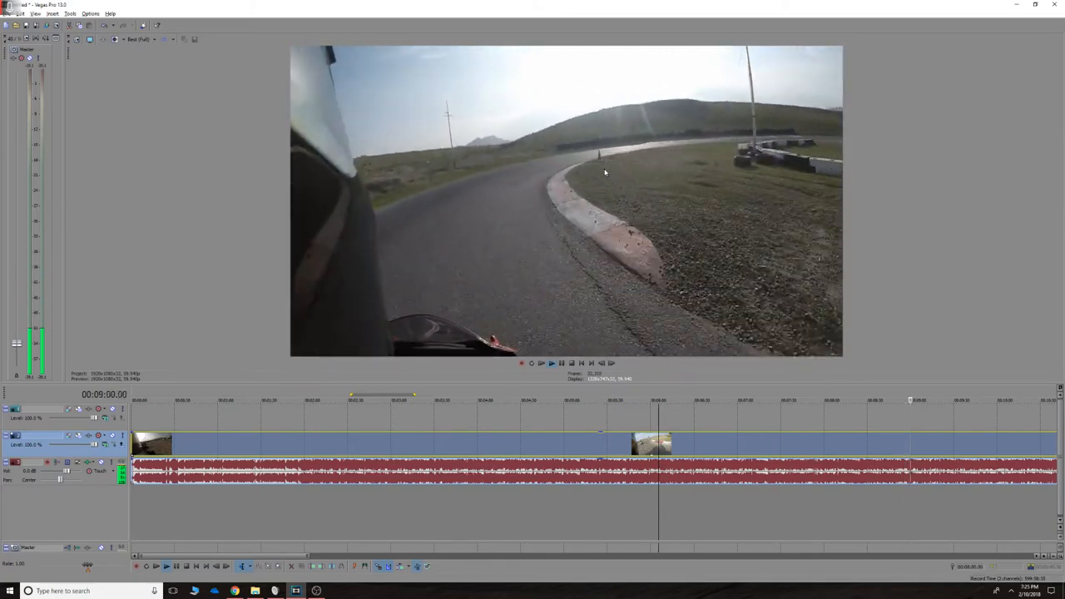
left_click(551, 362)
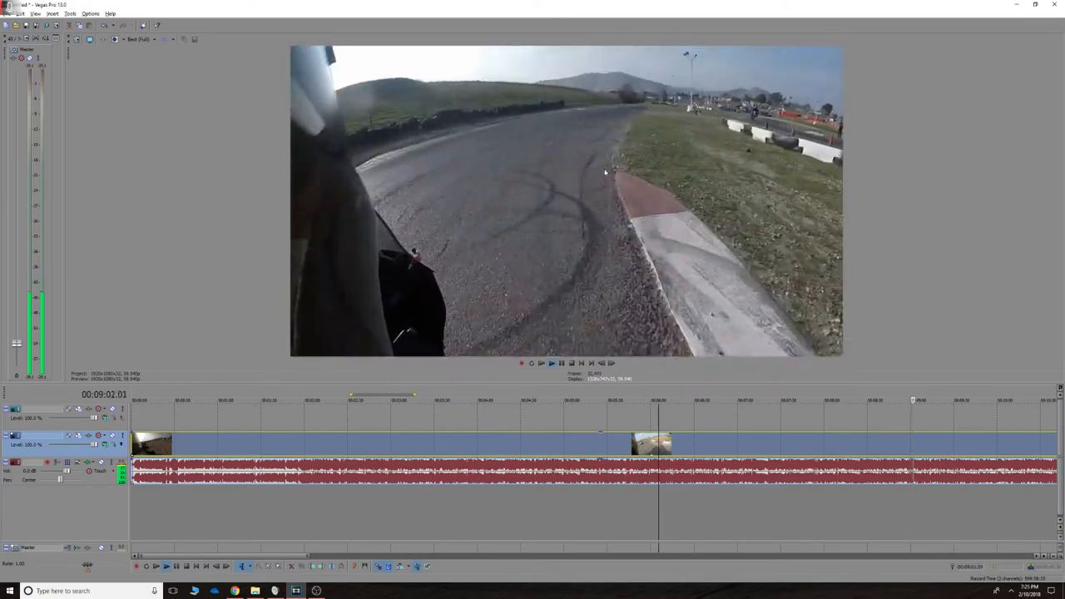